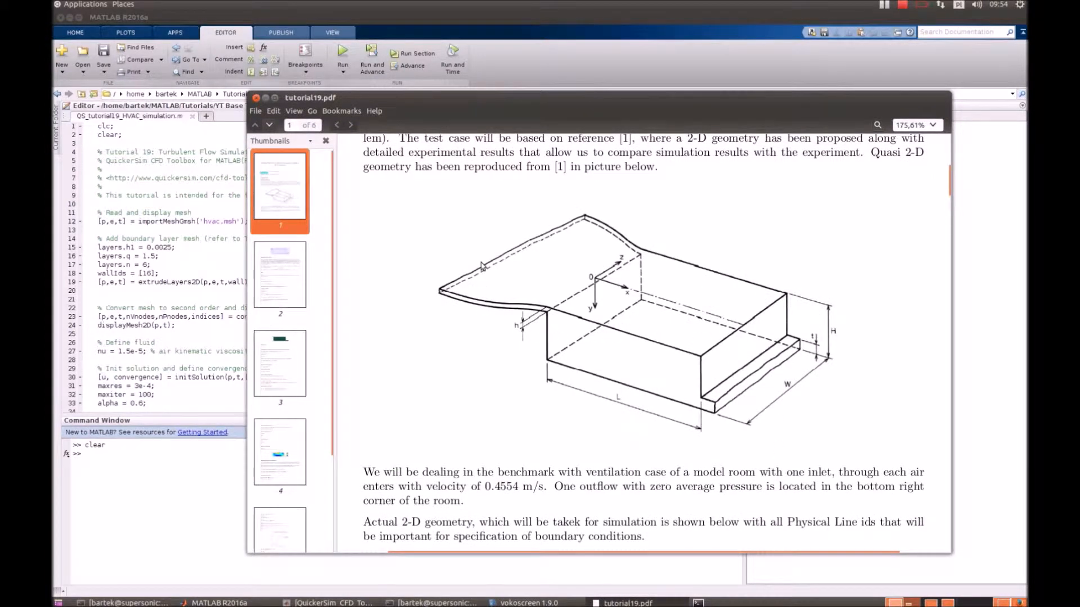
pyautogui.moveTo(479, 291)
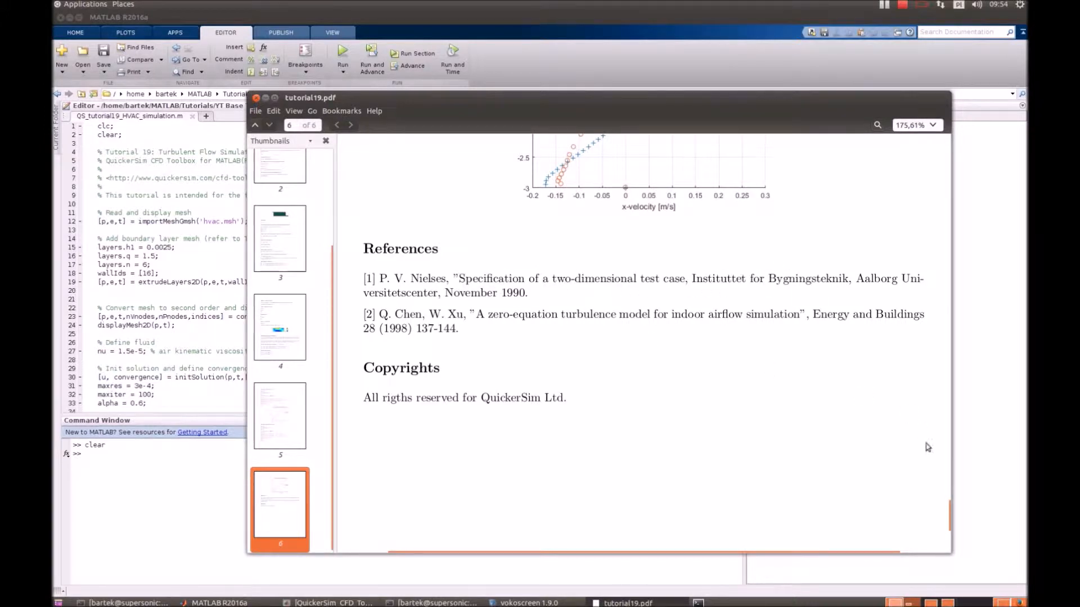
# Scroll tutorial19.pdf to page 2 showing the room geometry with line ids 14, 15, 16
pyautogui.click(279, 189)
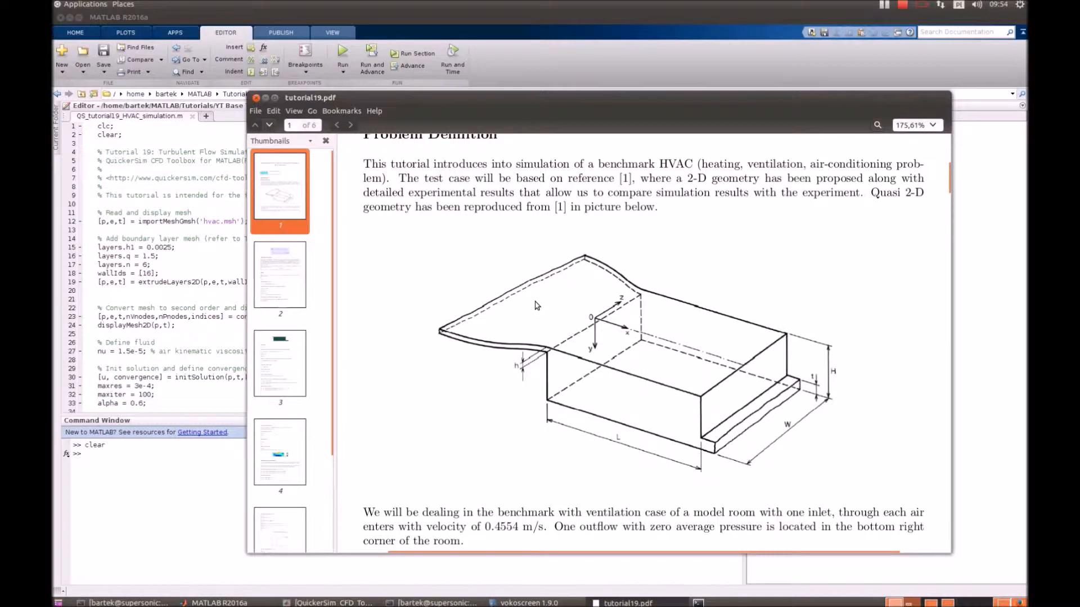
pyautogui.moveTo(637, 426)
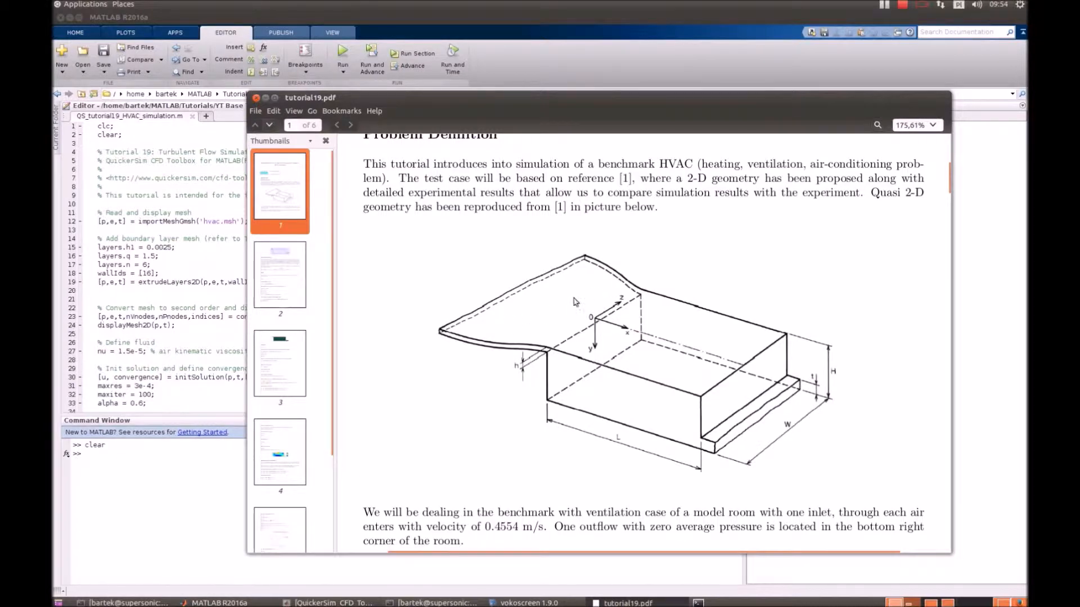
pyautogui.moveTo(568, 345)
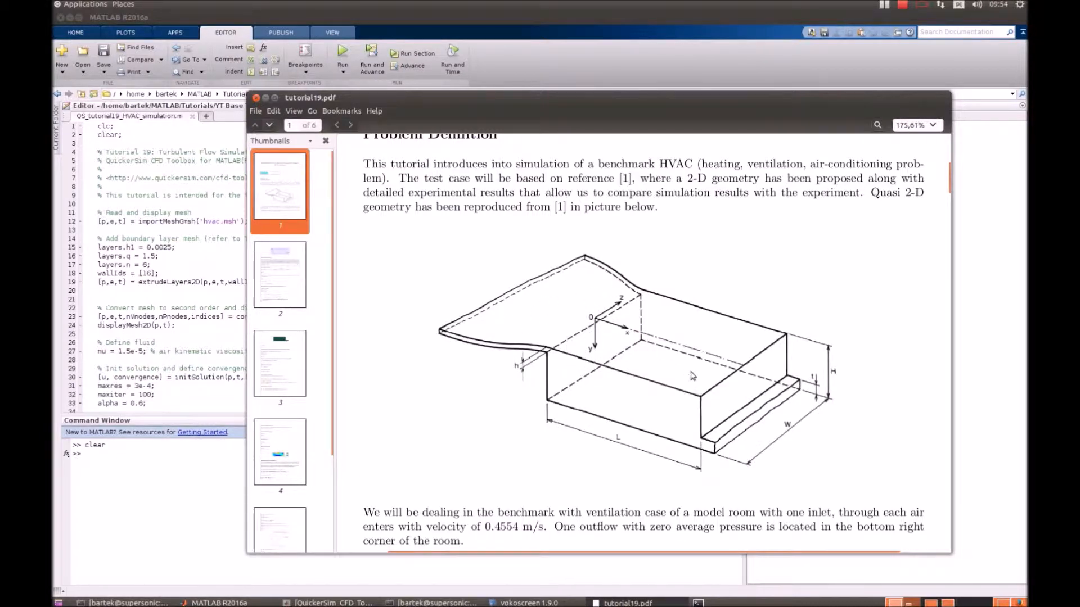
pyautogui.moveTo(660, 420)
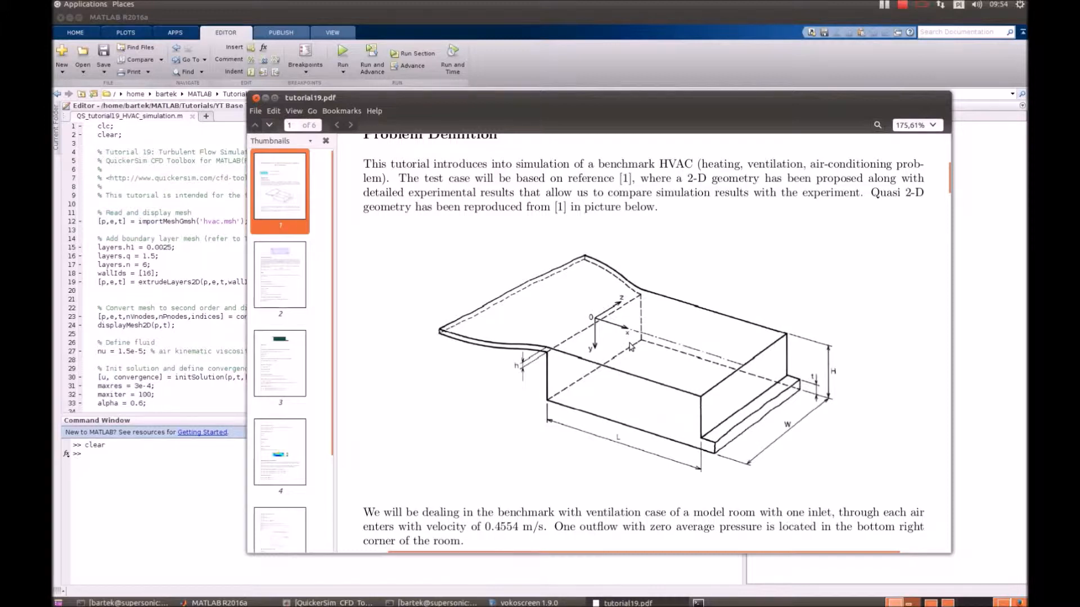
pyautogui.moveTo(556, 308)
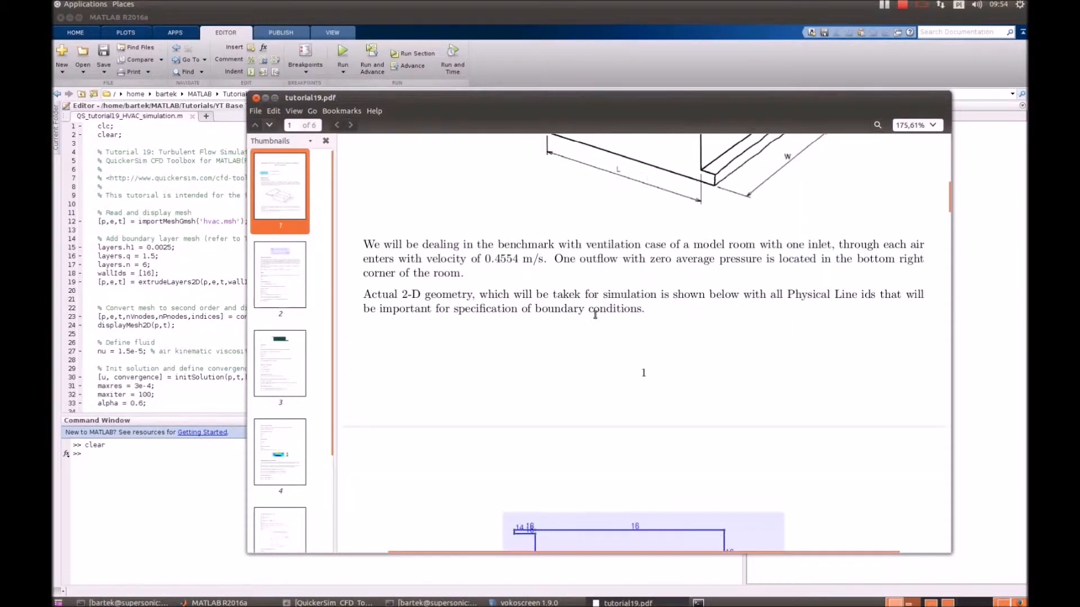
pyautogui.scroll(-3)
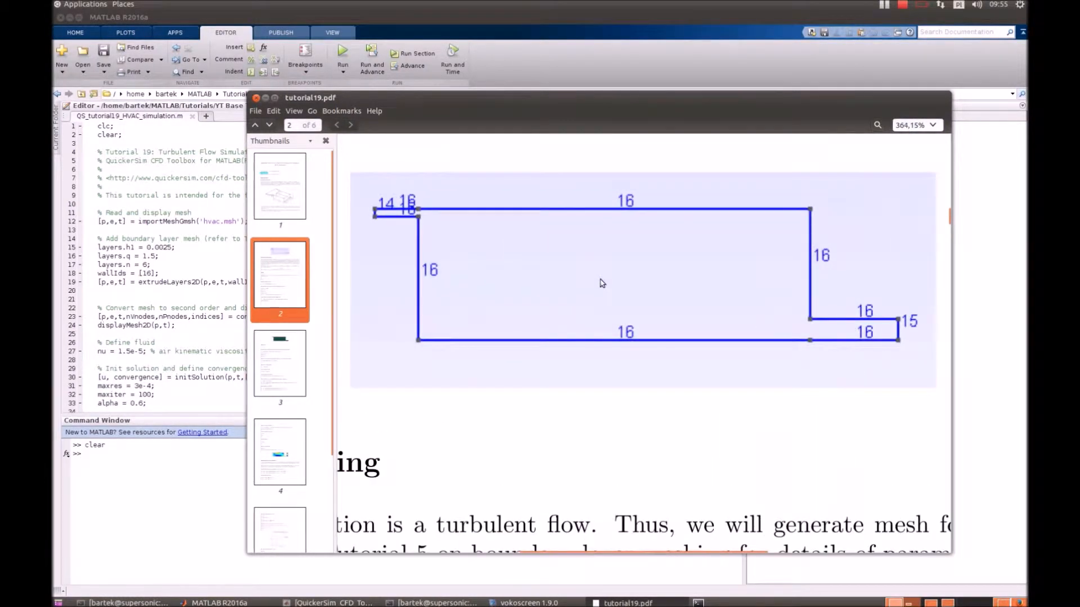
pyautogui.moveTo(721, 259)
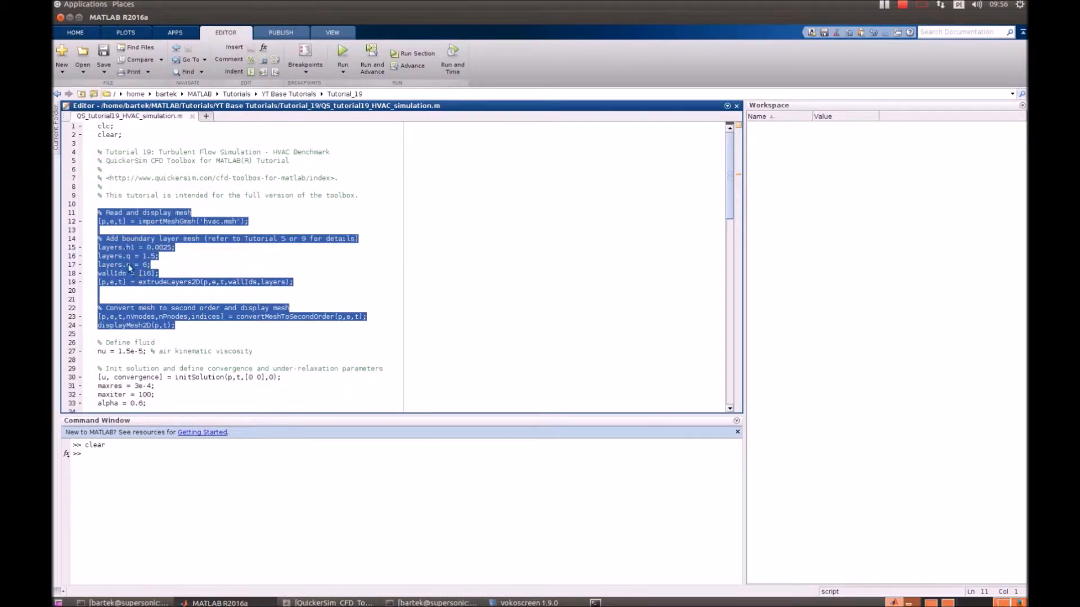
# Evaluate script lines 11–24 to import the mesh, extrude boundary layers and make it second order
pyautogui.click(342, 58)
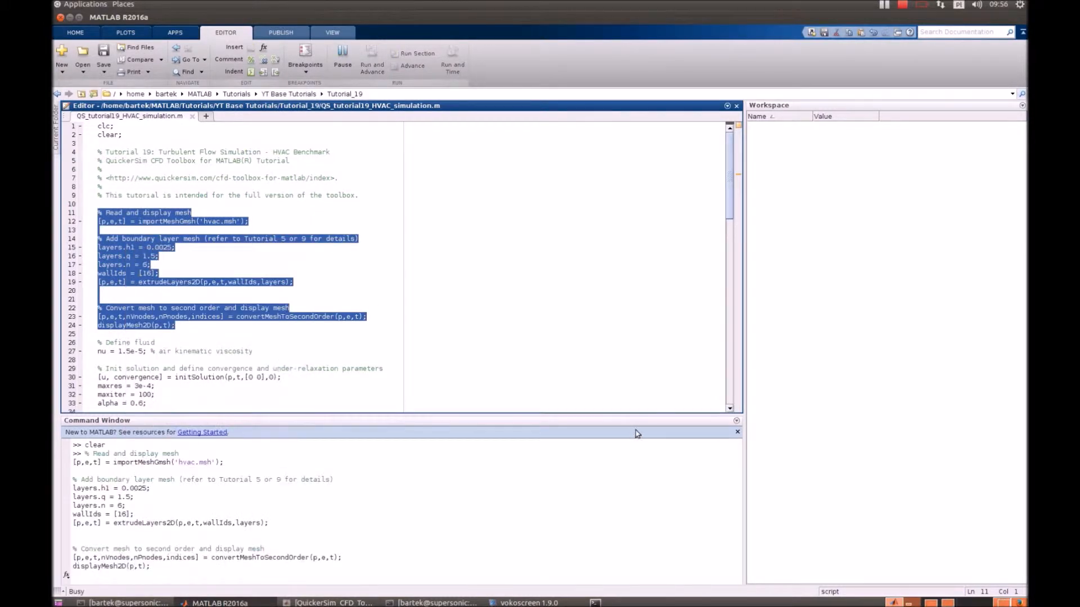
pyautogui.click(343, 58)
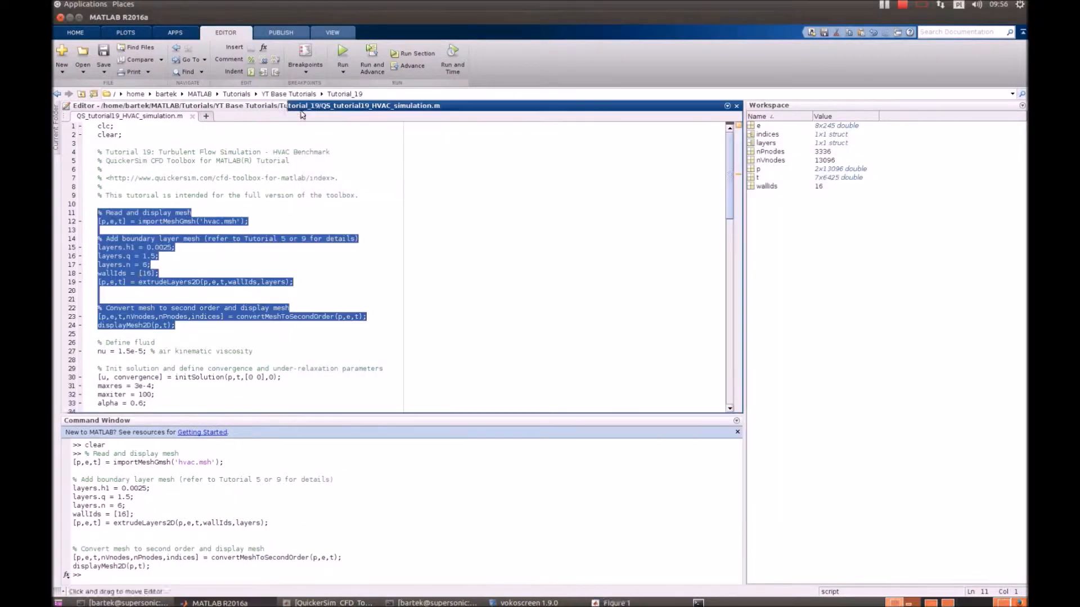
pyautogui.scroll(-3)
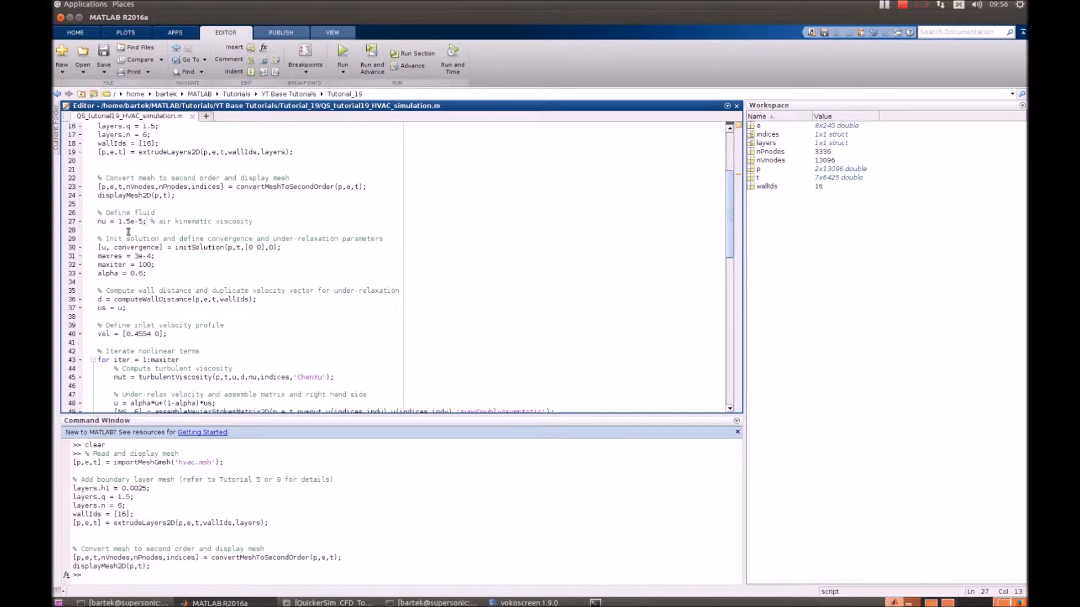
pyautogui.moveTo(123, 238); pyautogui.dragTo(206, 247)
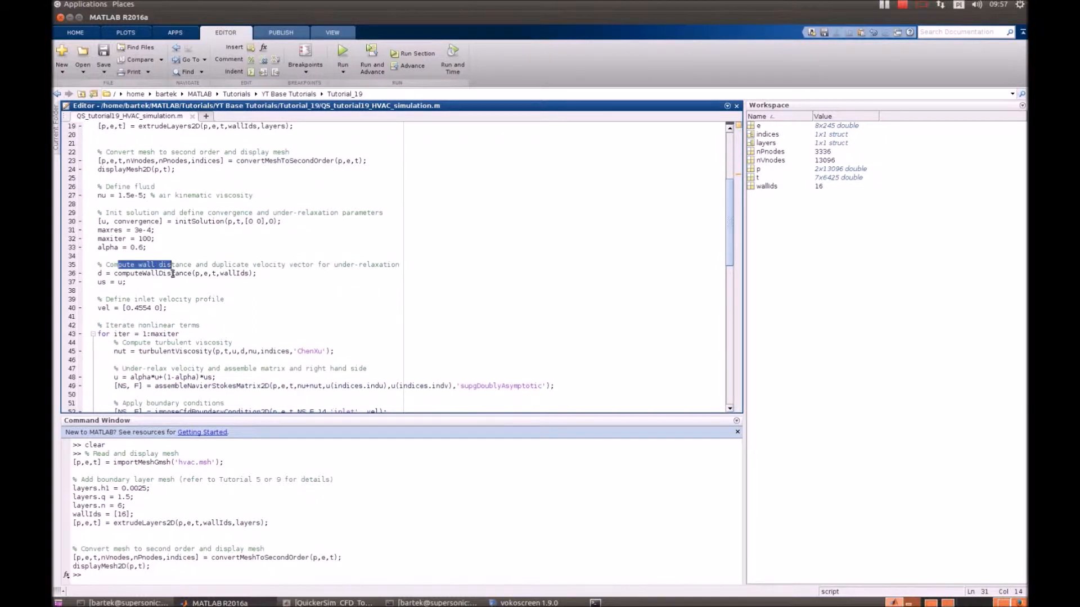
pyautogui.click(181, 273)
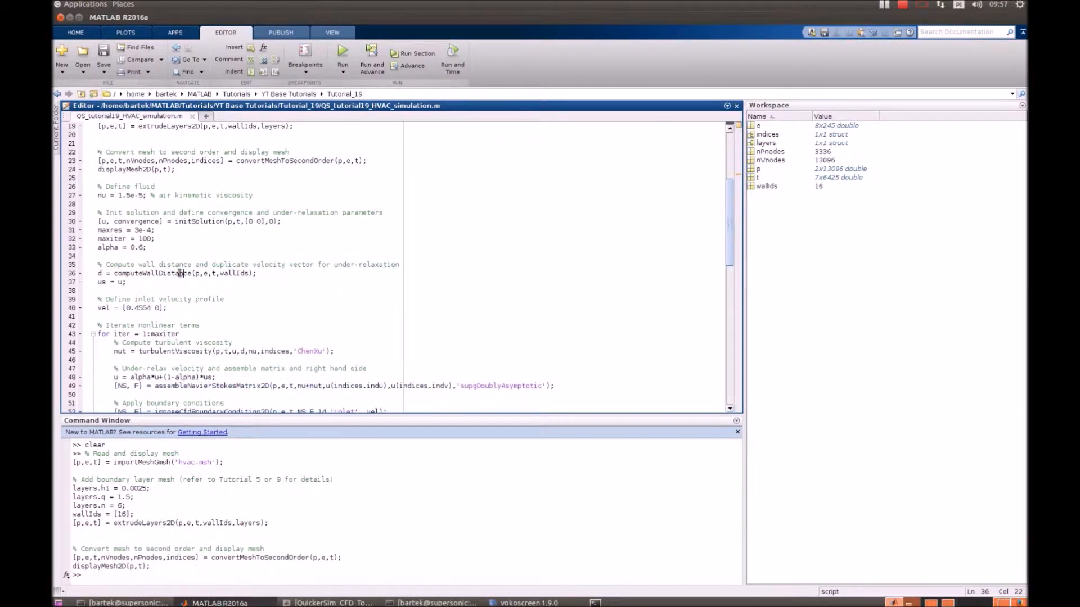
pyautogui.doubleClick(123, 283)
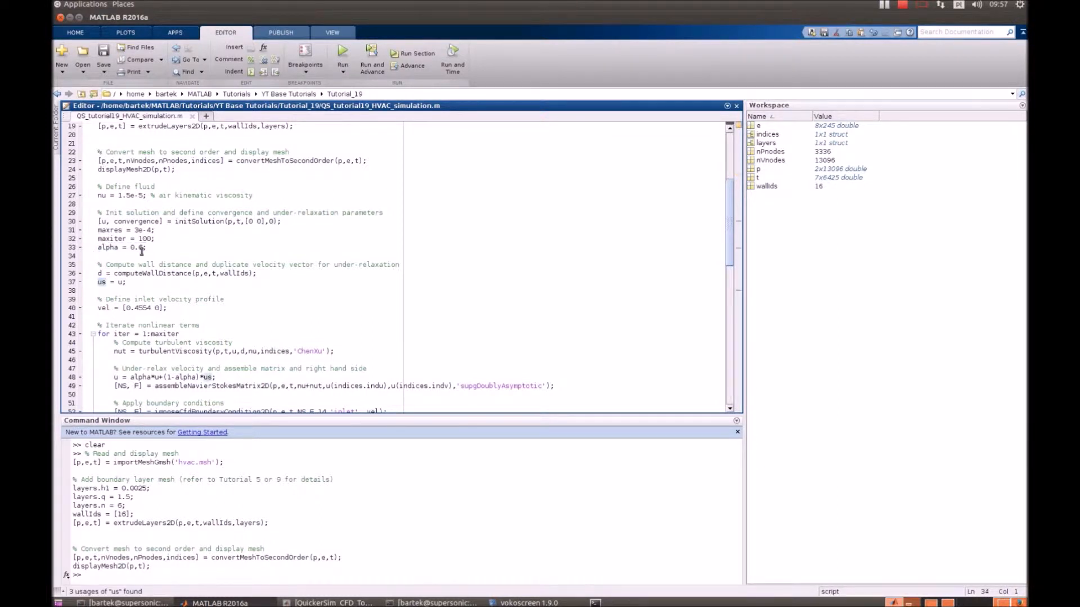
pyautogui.scroll(-3)
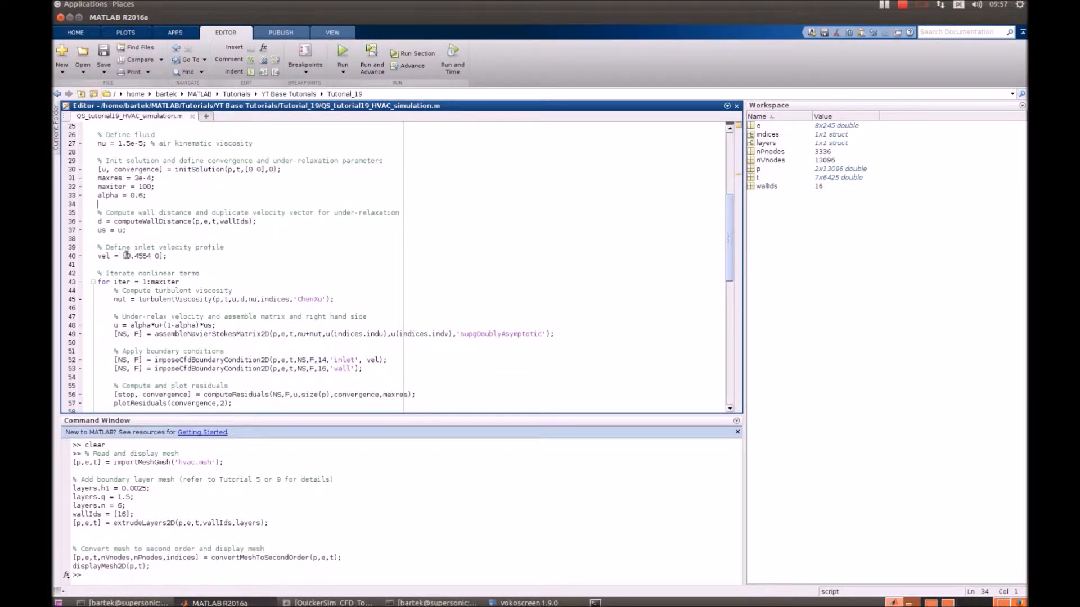
pyautogui.doubleClick(138, 255)
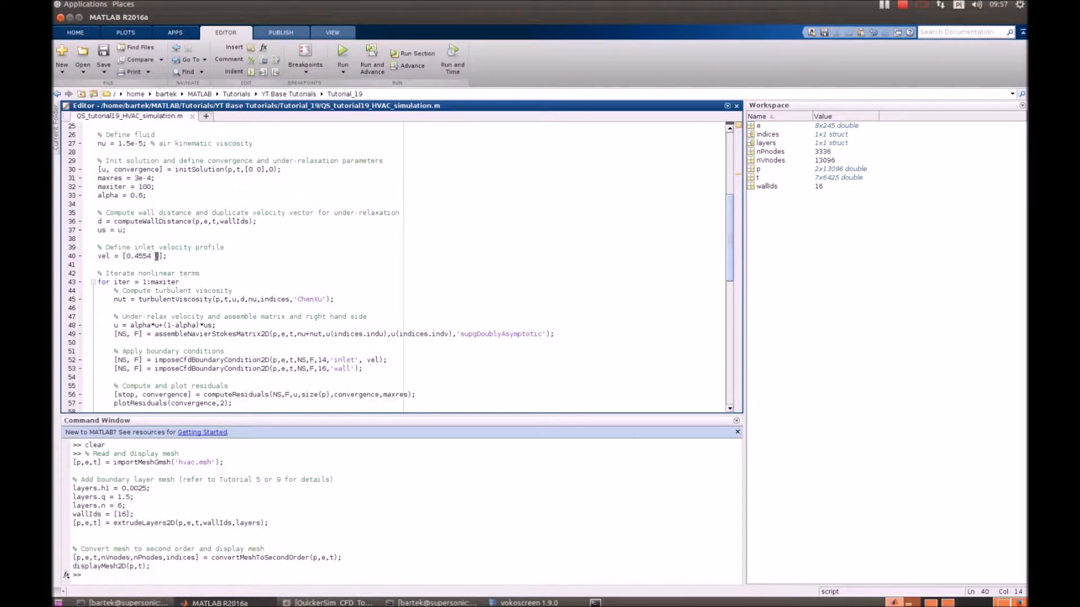
pyautogui.scroll(-3)
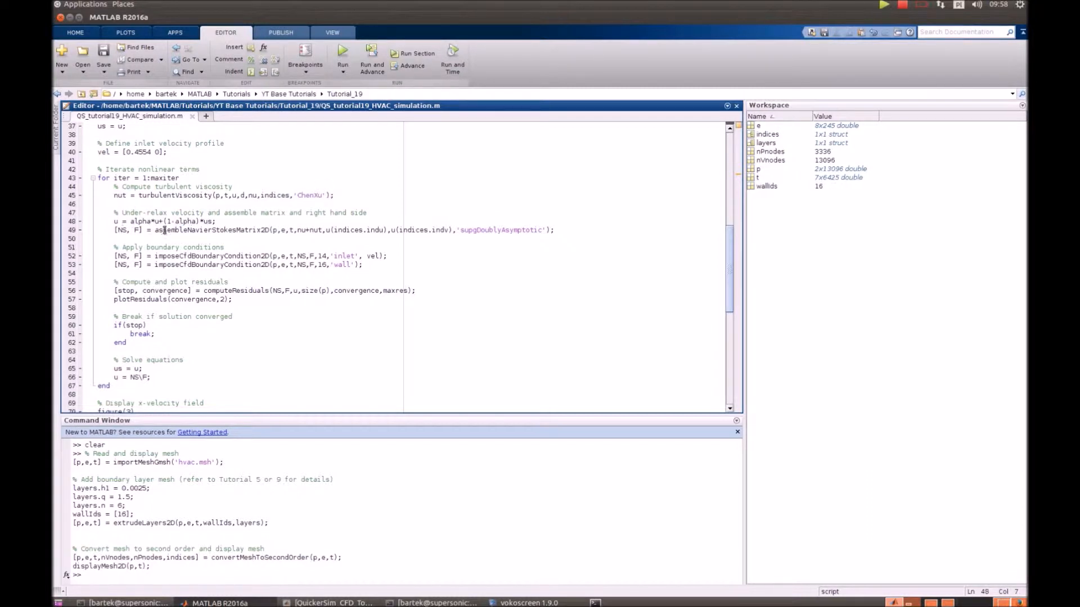
pyautogui.doubleClick(214, 230)
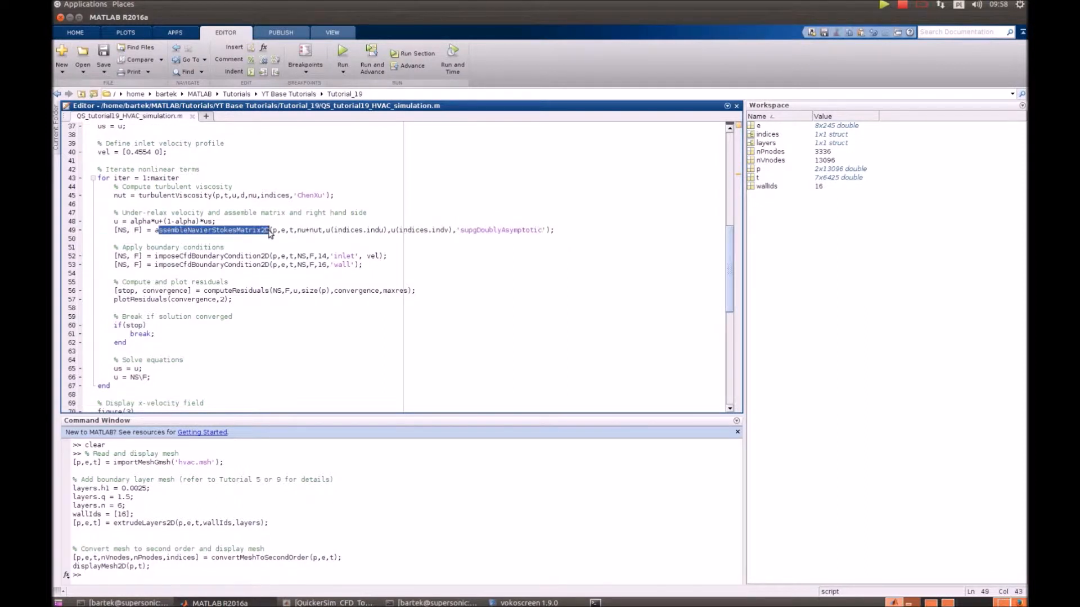
pyautogui.click(298, 229)
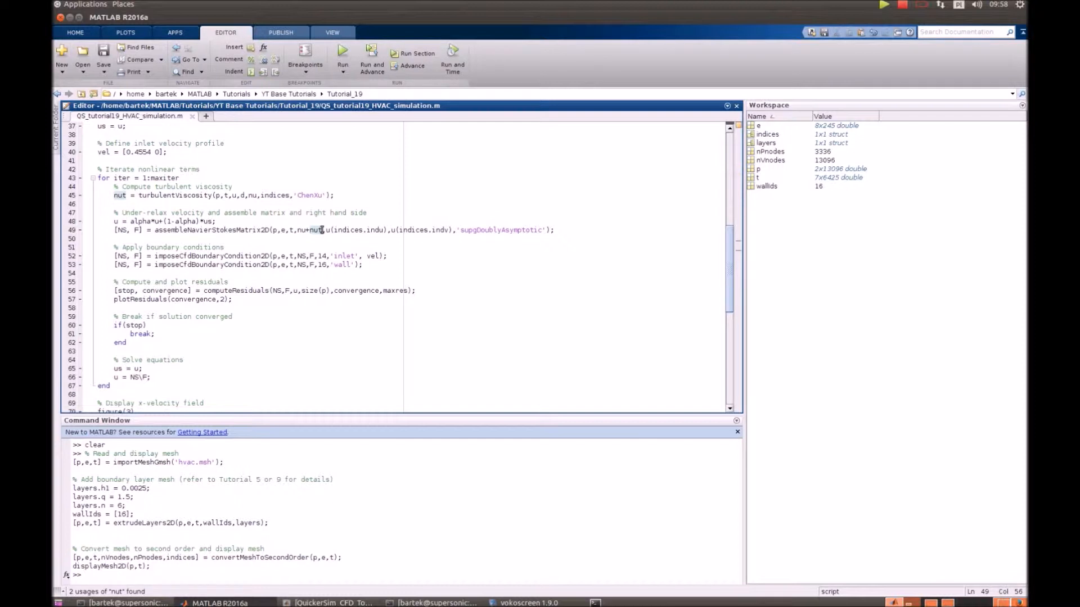
pyautogui.doubleClick(500, 229)
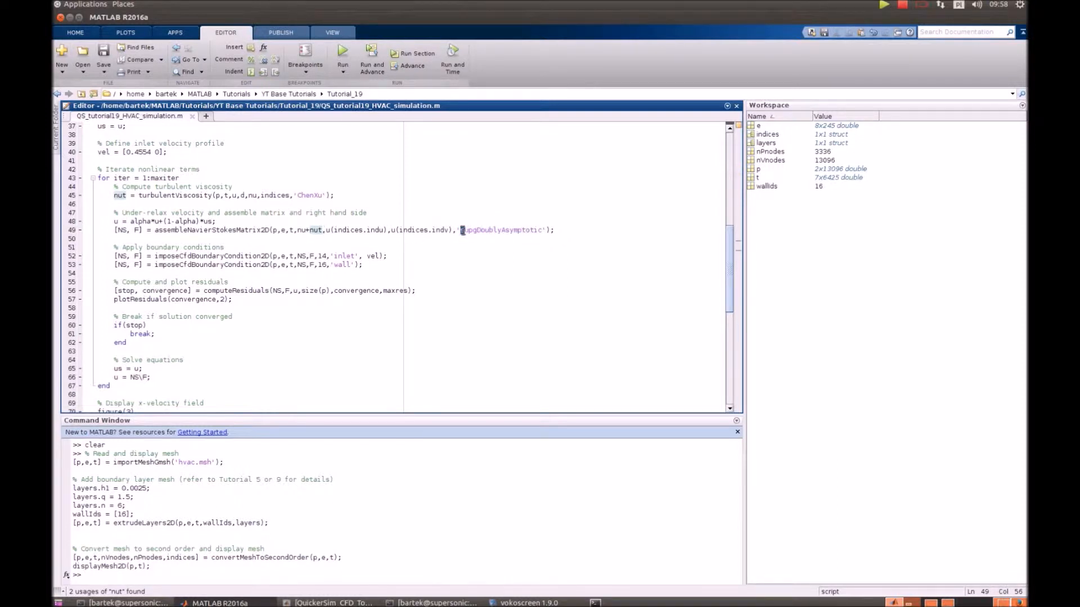
pyautogui.doubleClick(214, 255)
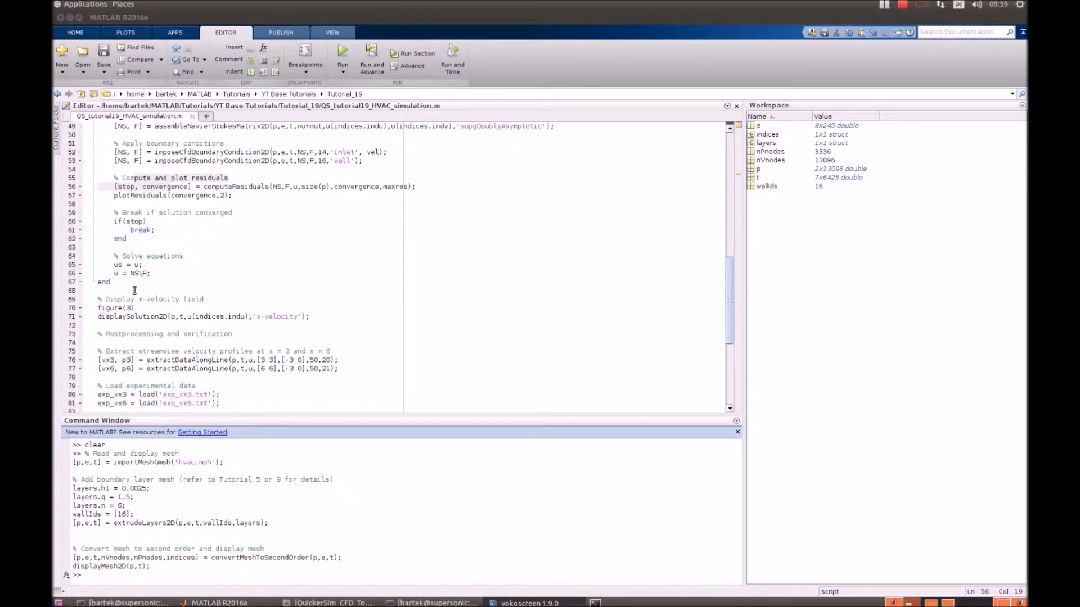
pyautogui.moveTo(98, 298); pyautogui.dragTo(141, 316)
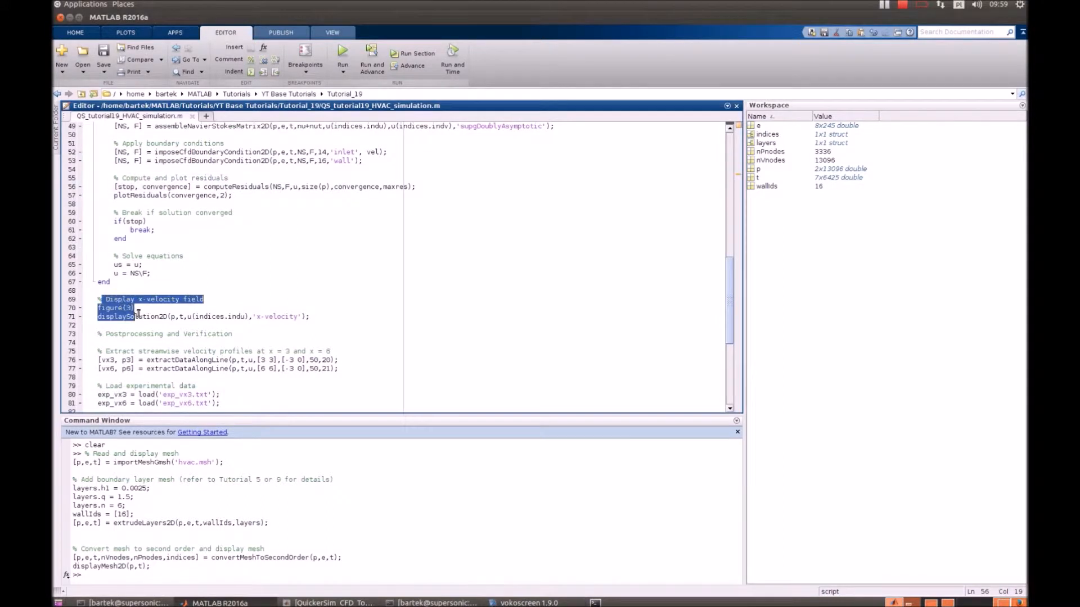
pyautogui.scroll(-3)
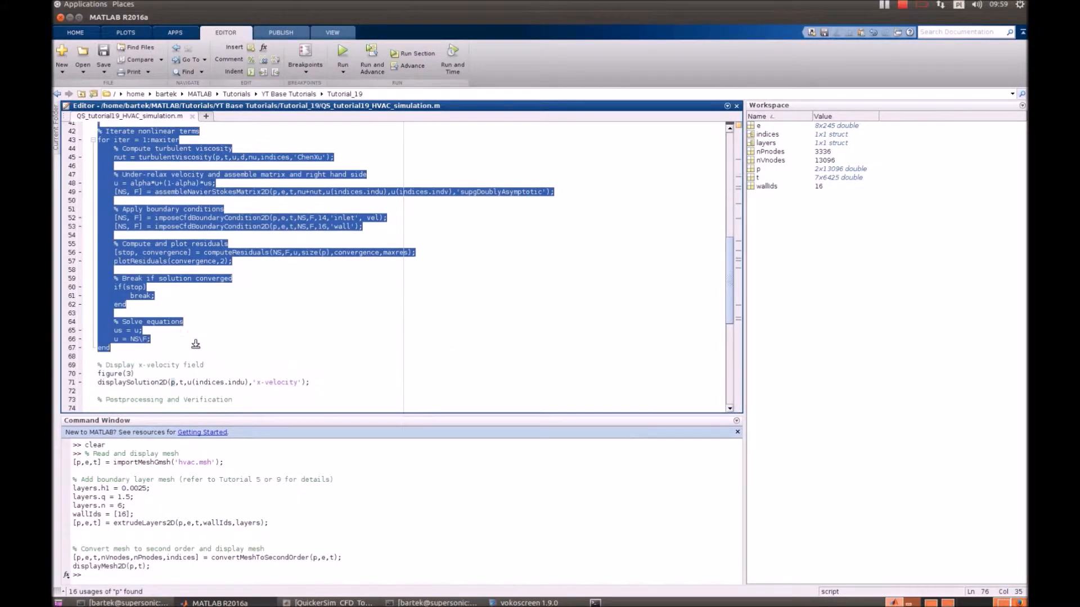
# Evaluate lines 42–67 to iterate to convergence and show the x-velocity field in Figure 3
pyautogui.click(342, 52)
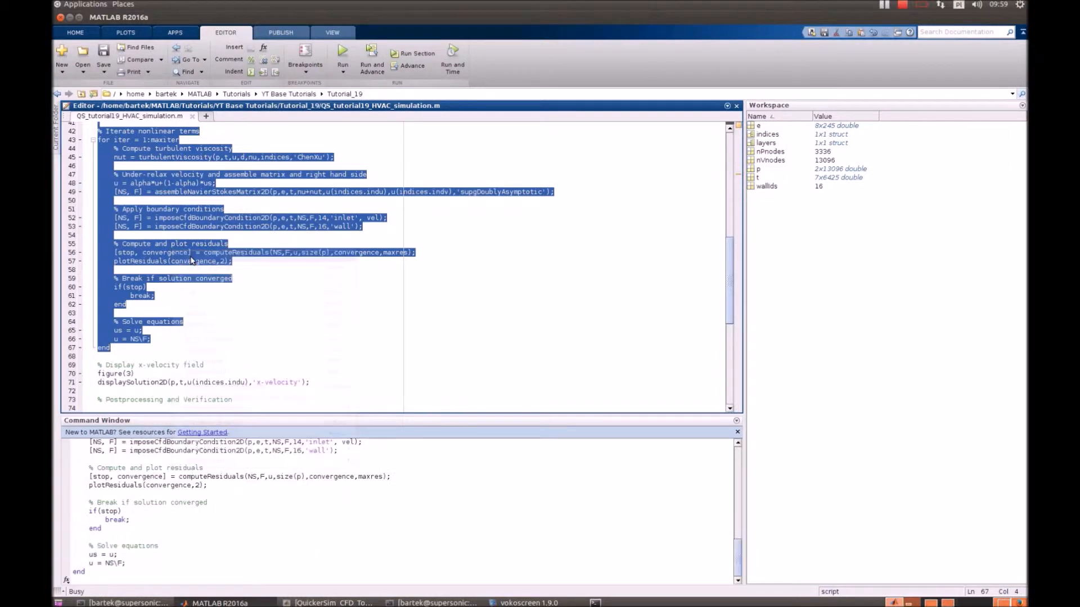
pyautogui.click(342, 59)
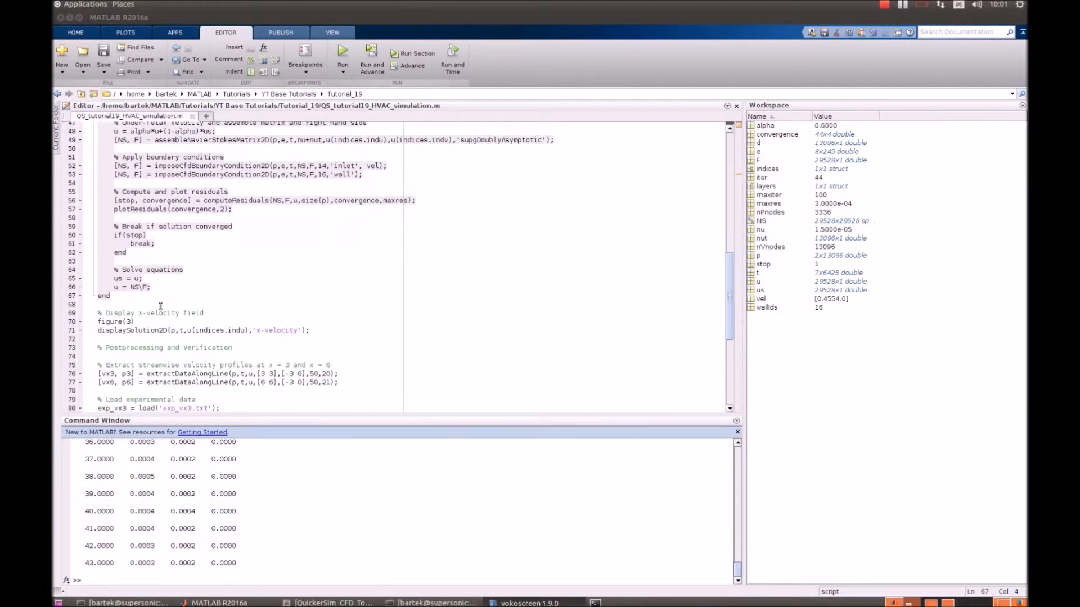
pyautogui.moveTo(97, 313); pyautogui.dragTo(310, 330)
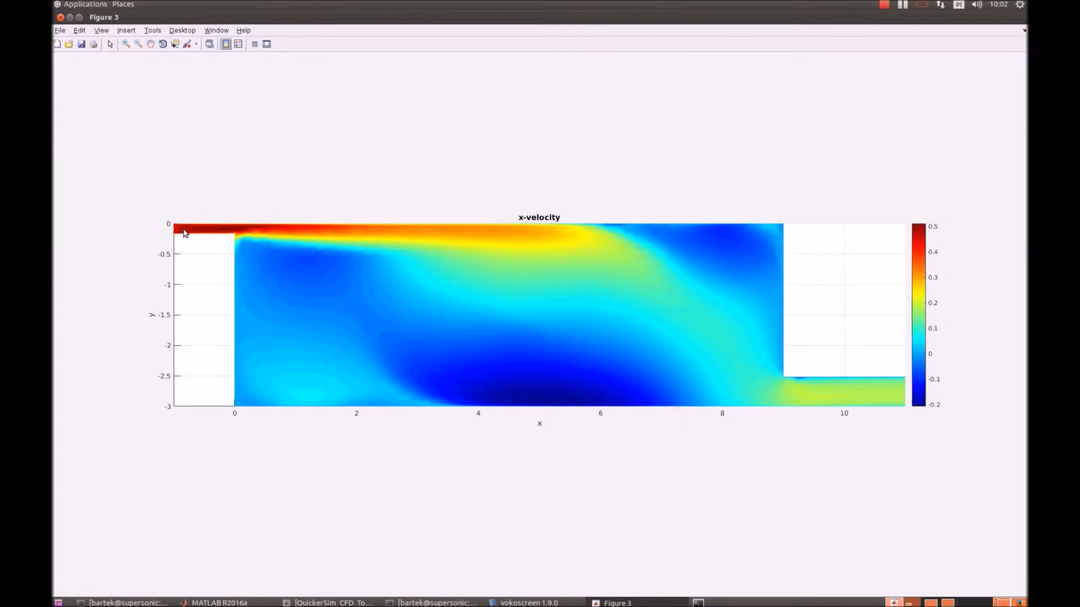
pyautogui.moveTo(221, 231)
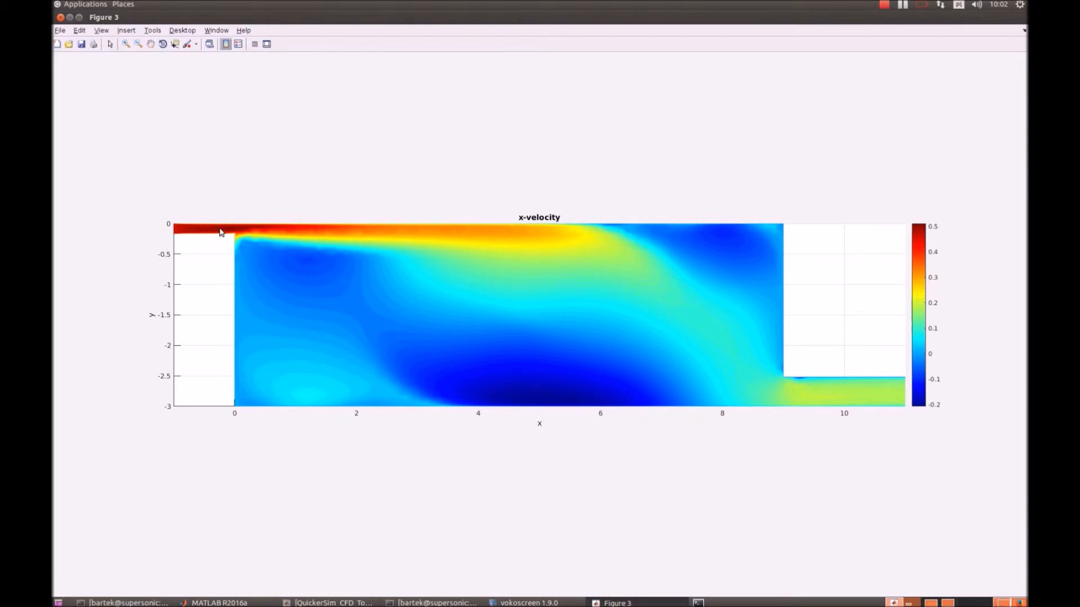
pyautogui.moveTo(503, 252)
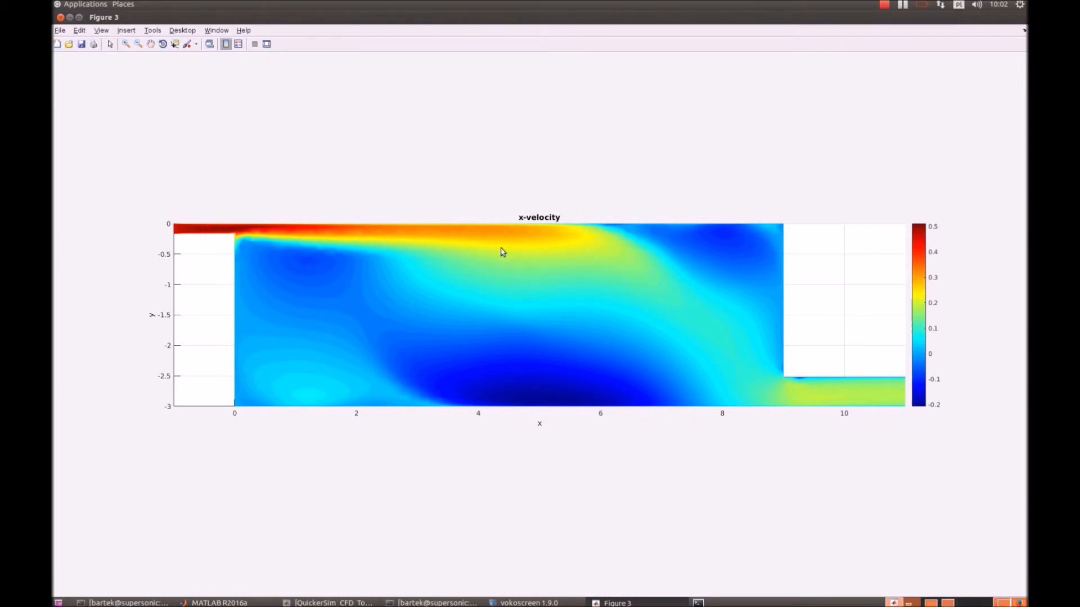
pyautogui.moveTo(604, 418)
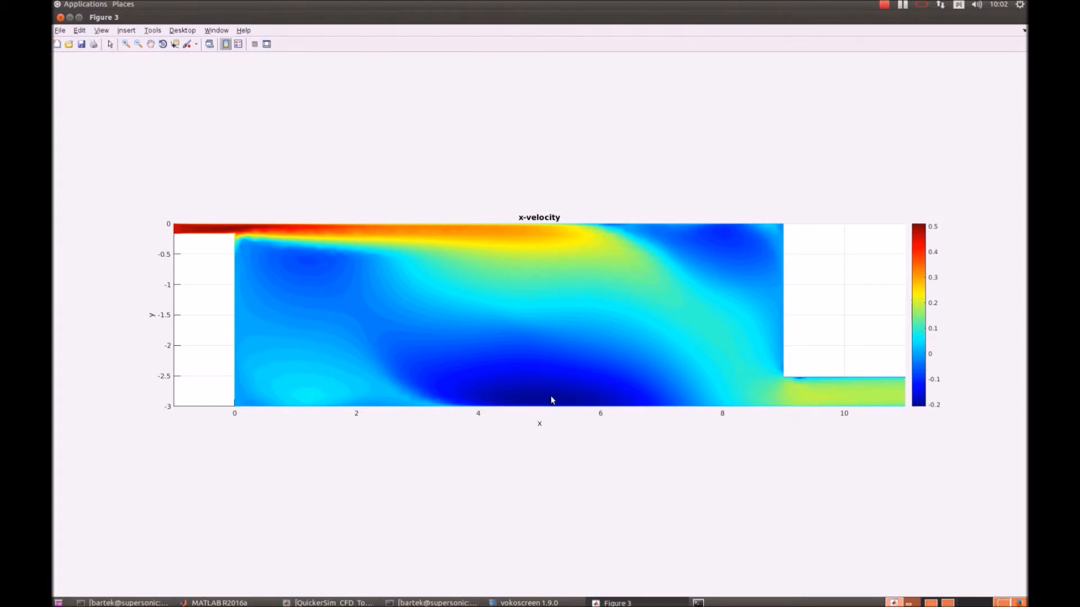
pyautogui.moveTo(583, 395)
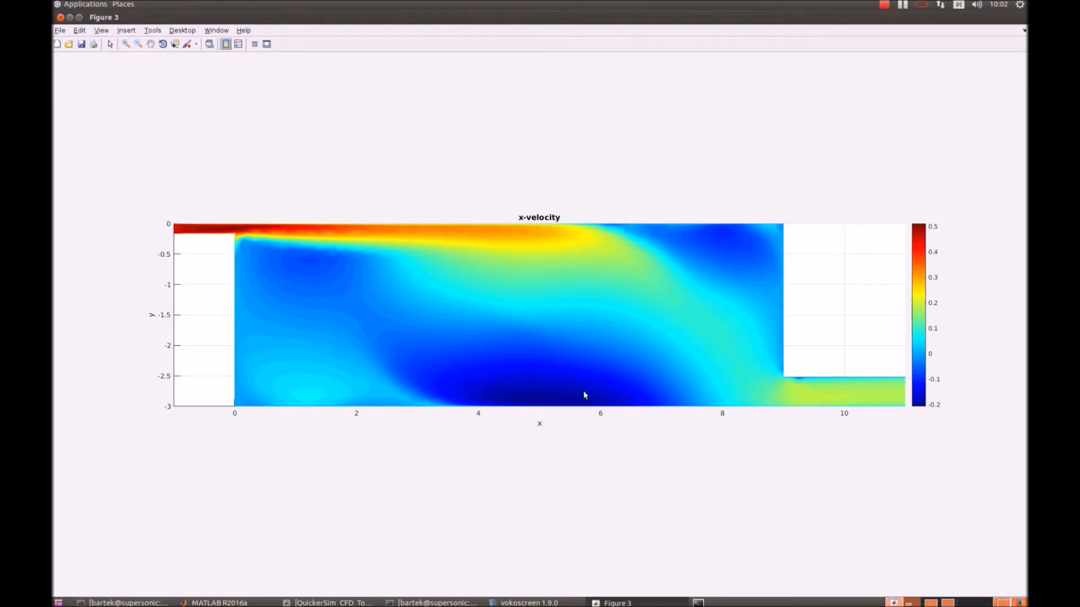
pyautogui.moveTo(573, 289)
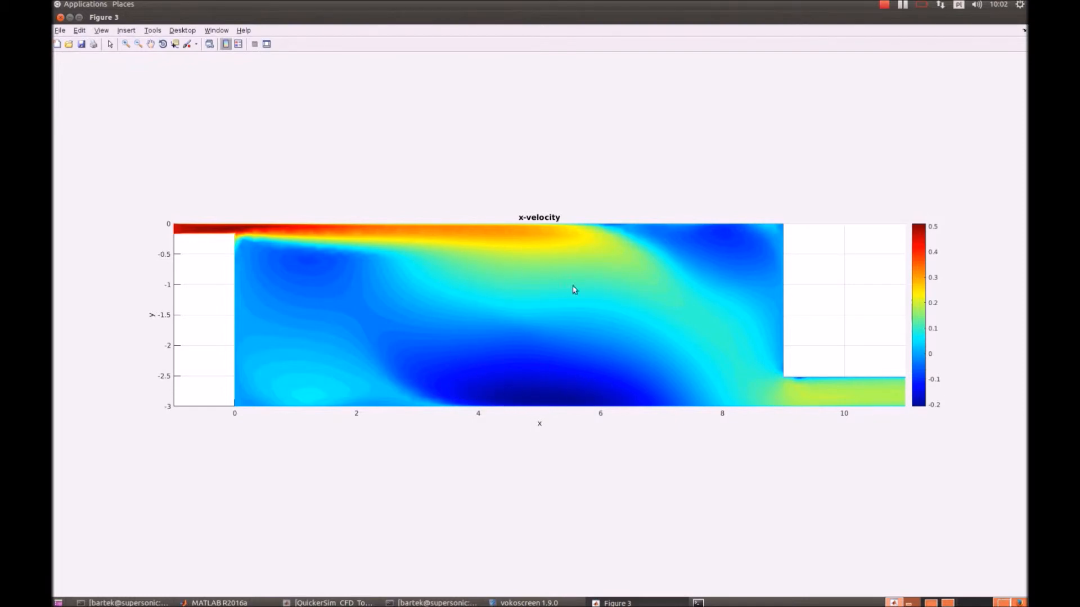
pyautogui.moveTo(288, 301)
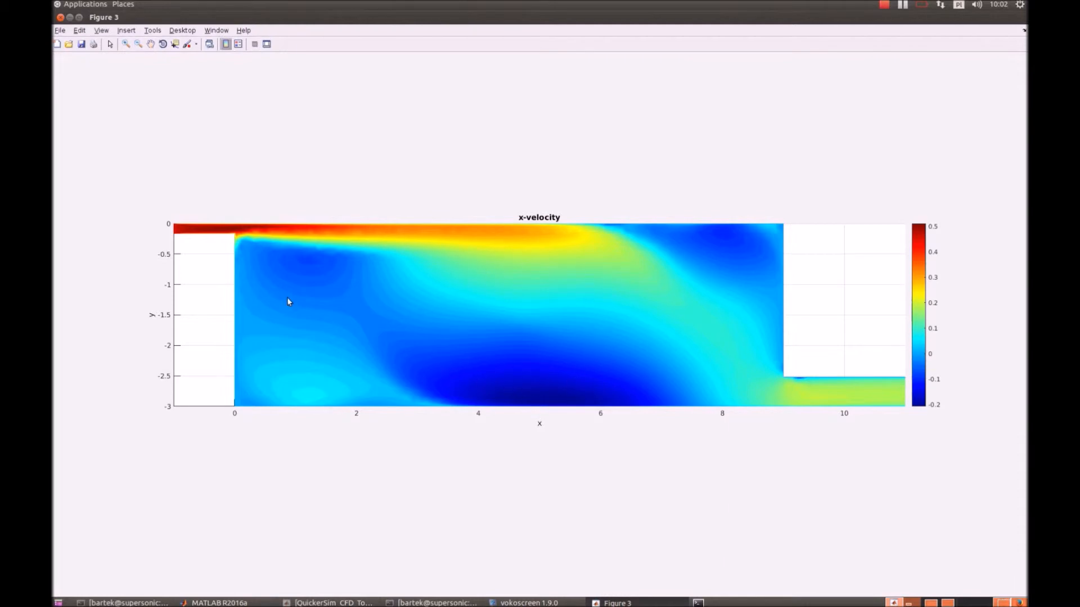
pyautogui.moveTo(358, 273)
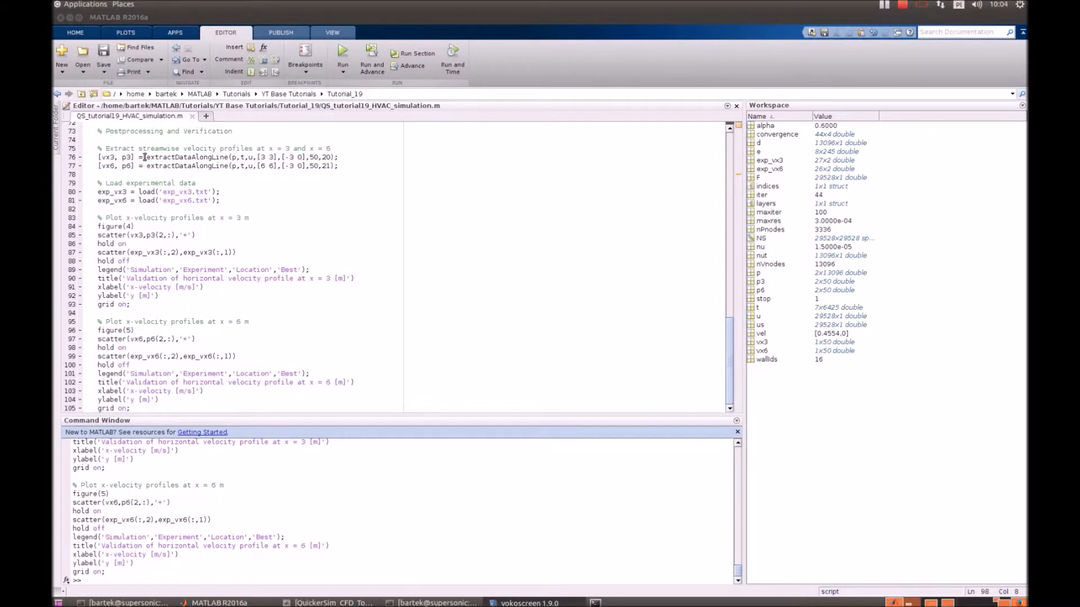
# Select script lines 74–105 covering postprocessing and verification in the editor
pyautogui.doubleClick(186, 157)
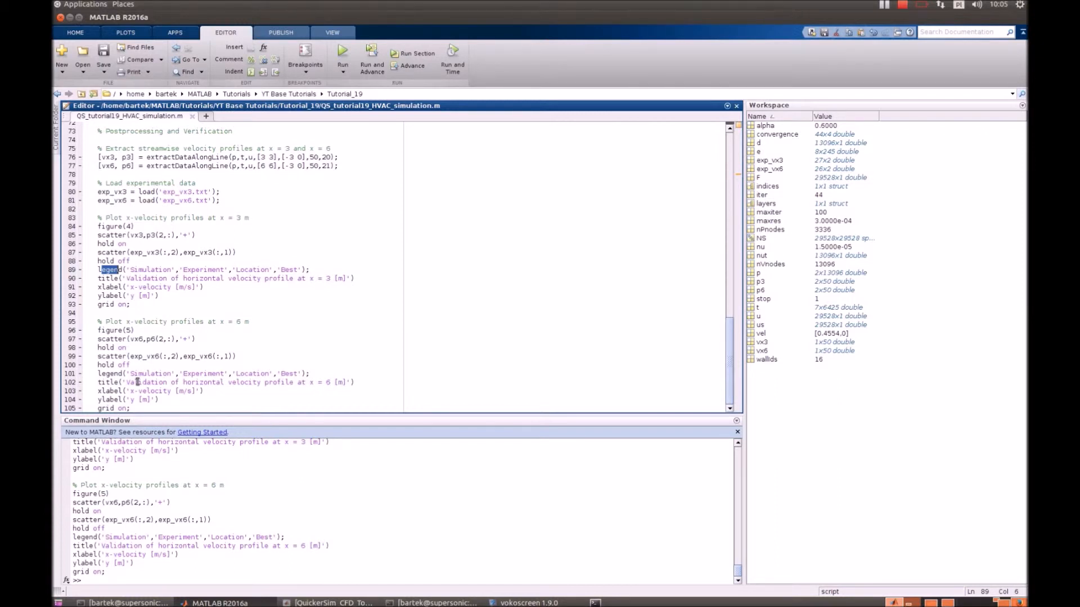
pyautogui.moveTo(100, 226); pyautogui.dragTo(130, 408)
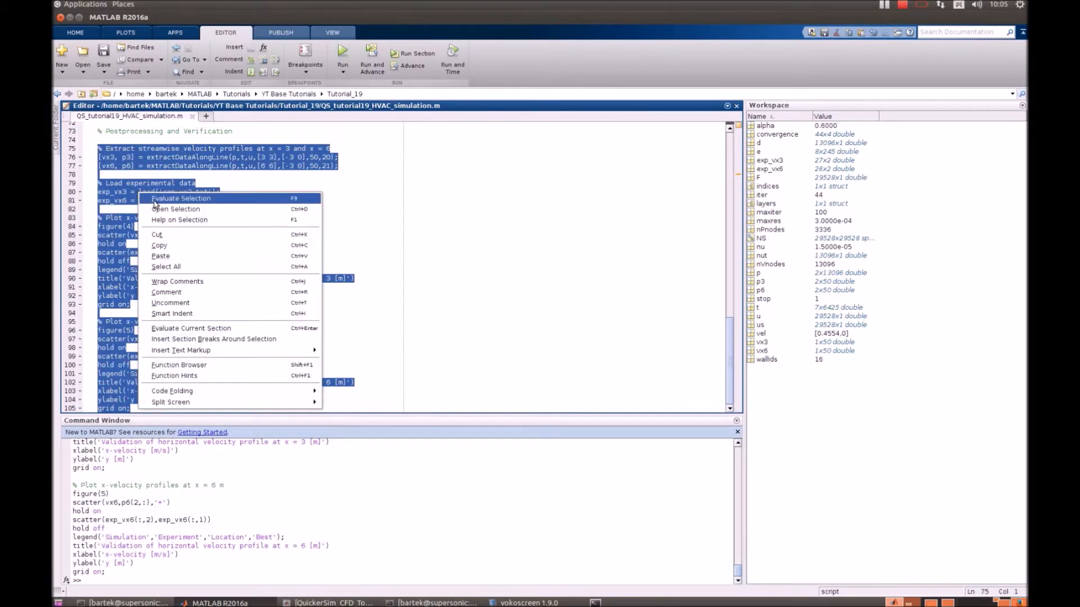
# Evaluate the selection and place the x = 6 m profile plot beside the x = 3 m plot
pyautogui.click(181, 199)
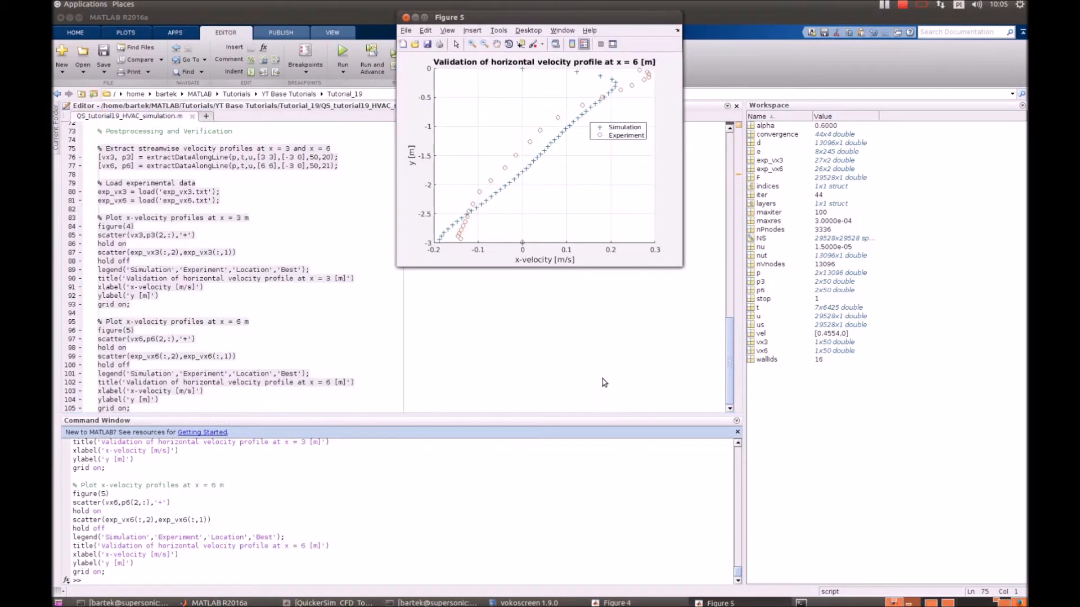
pyautogui.moveTo(448, 17); pyautogui.dragTo(647, 211)
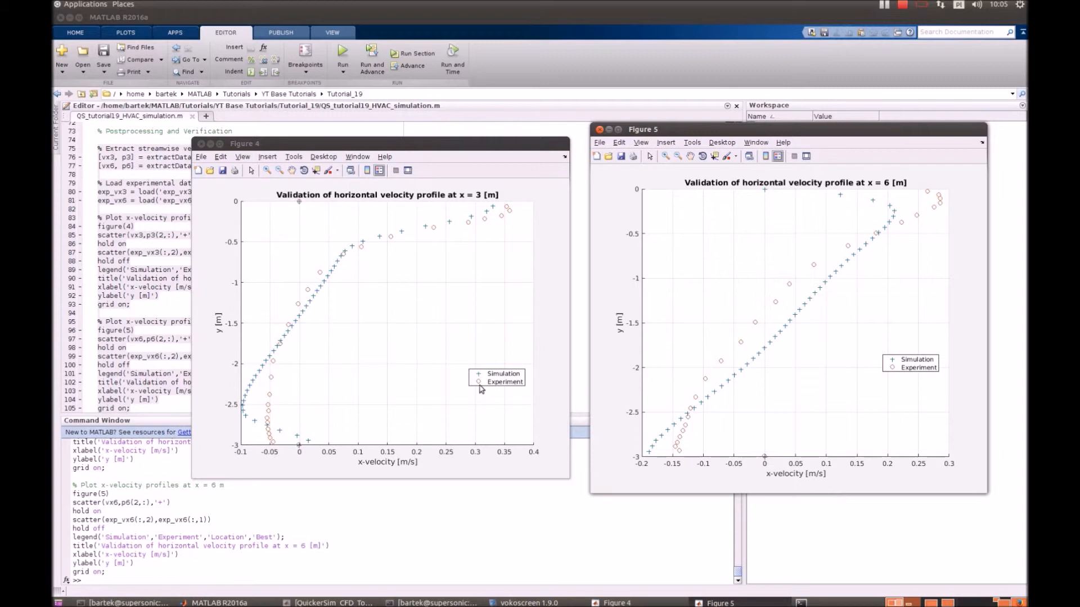
pyautogui.moveTo(289, 355)
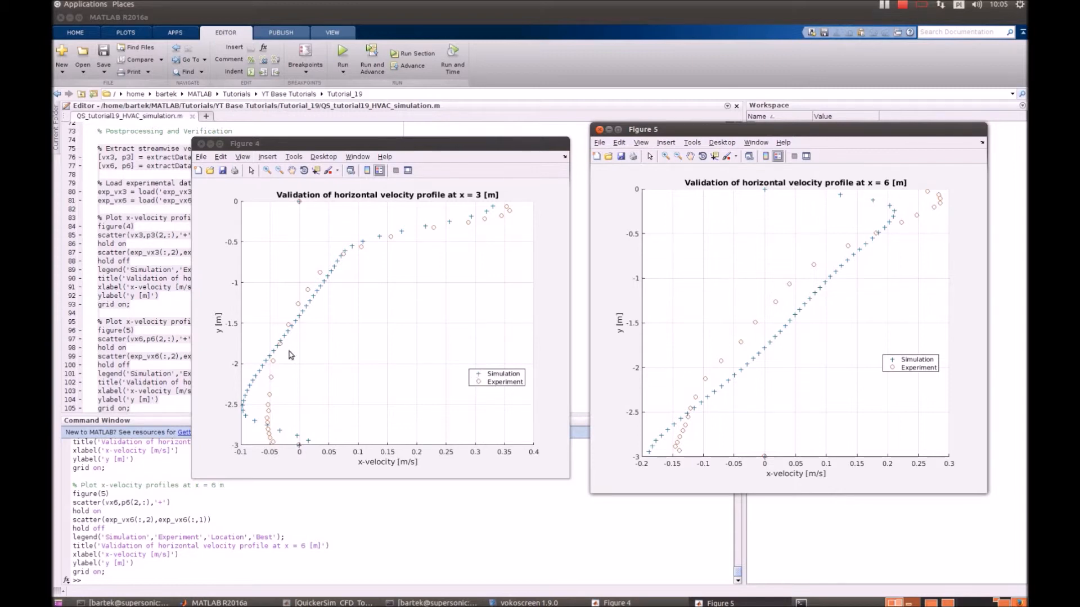
pyautogui.moveTo(387, 237)
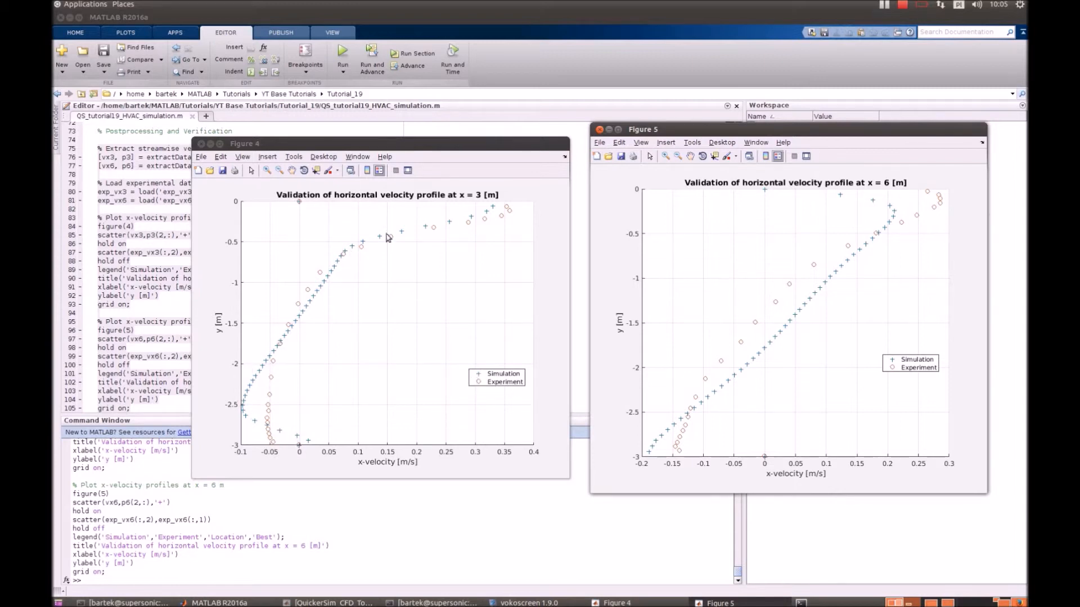
pyautogui.moveTo(274, 353)
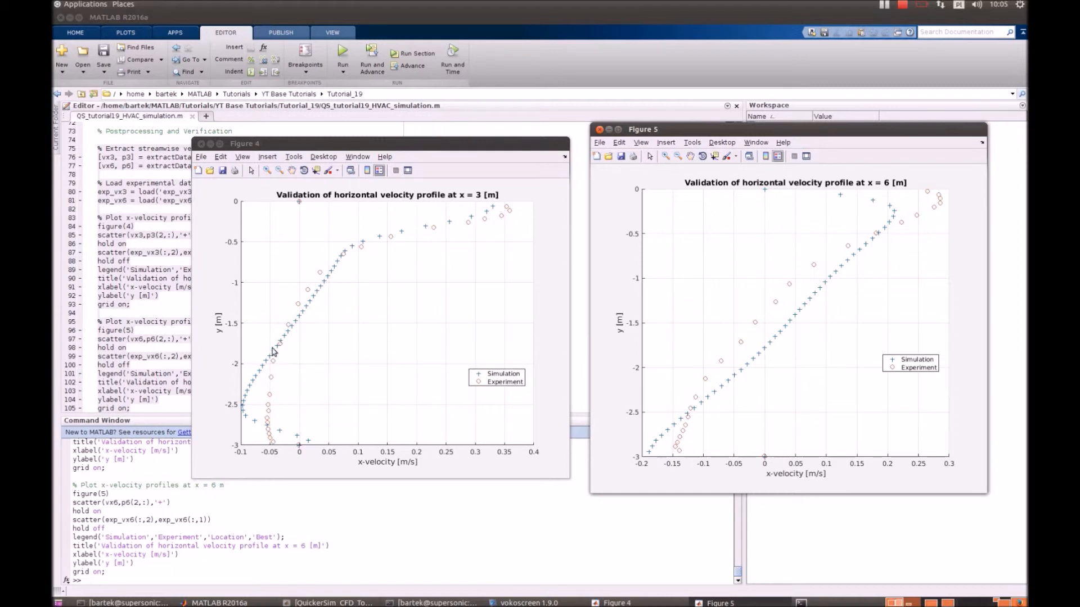
pyautogui.moveTo(266, 432)
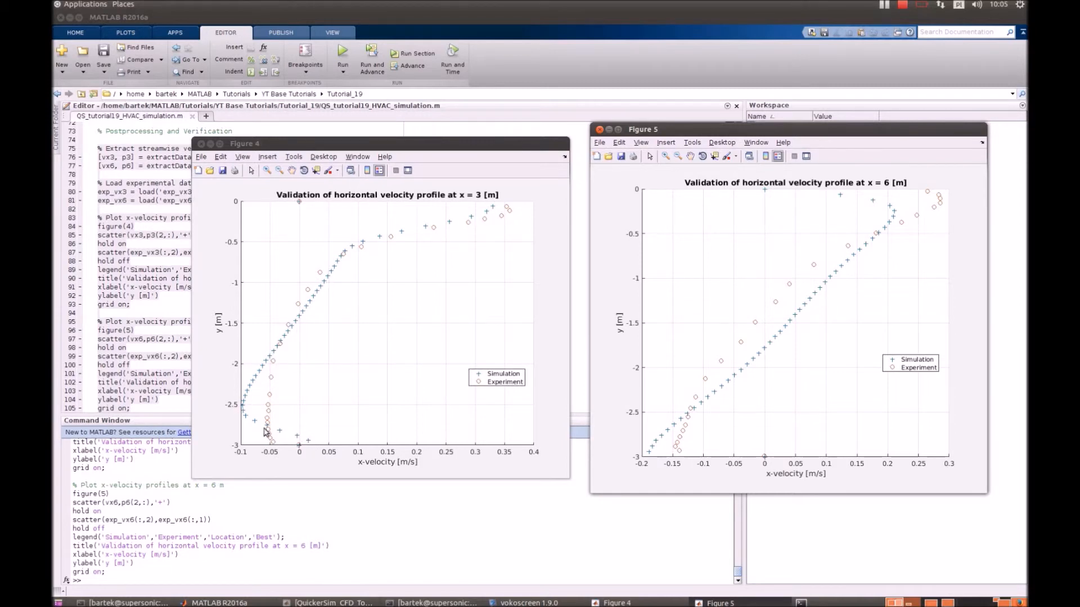
pyautogui.moveTo(496, 209)
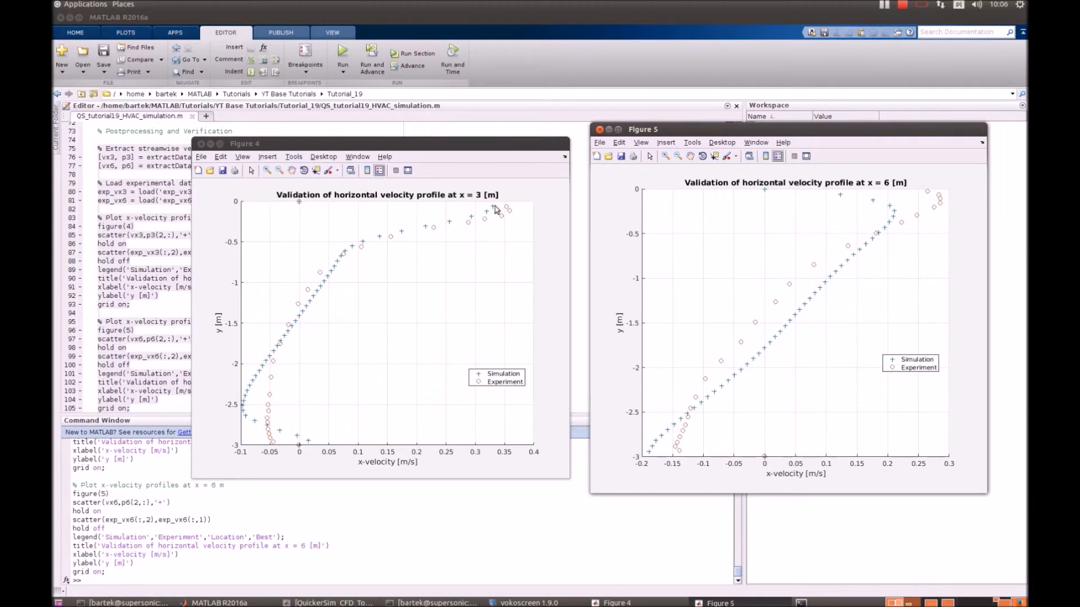
pyautogui.moveTo(246, 398)
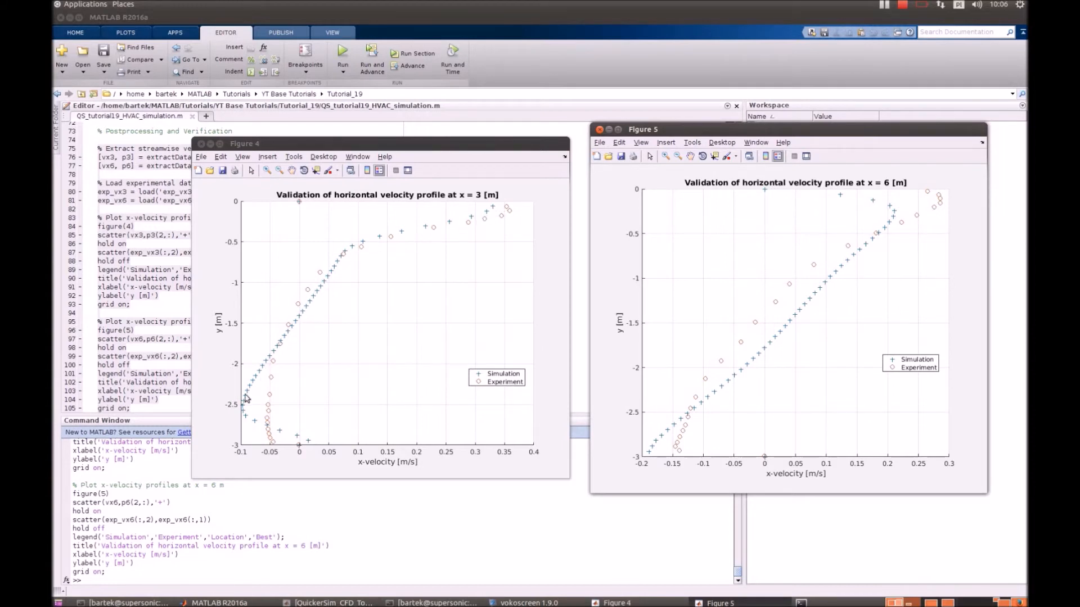
pyautogui.moveTo(320, 449)
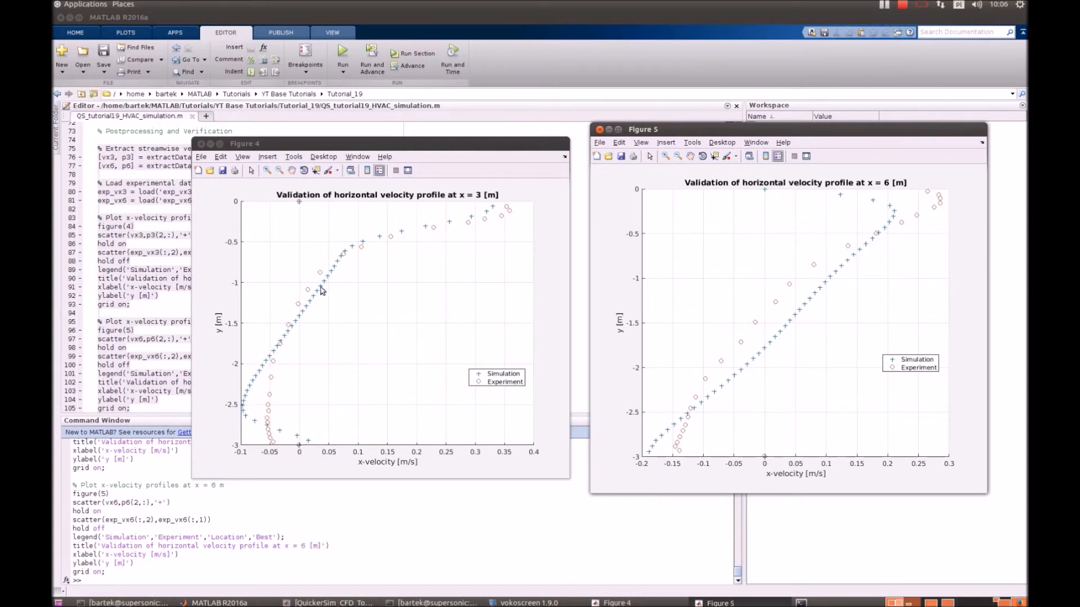
pyautogui.moveTo(494, 212)
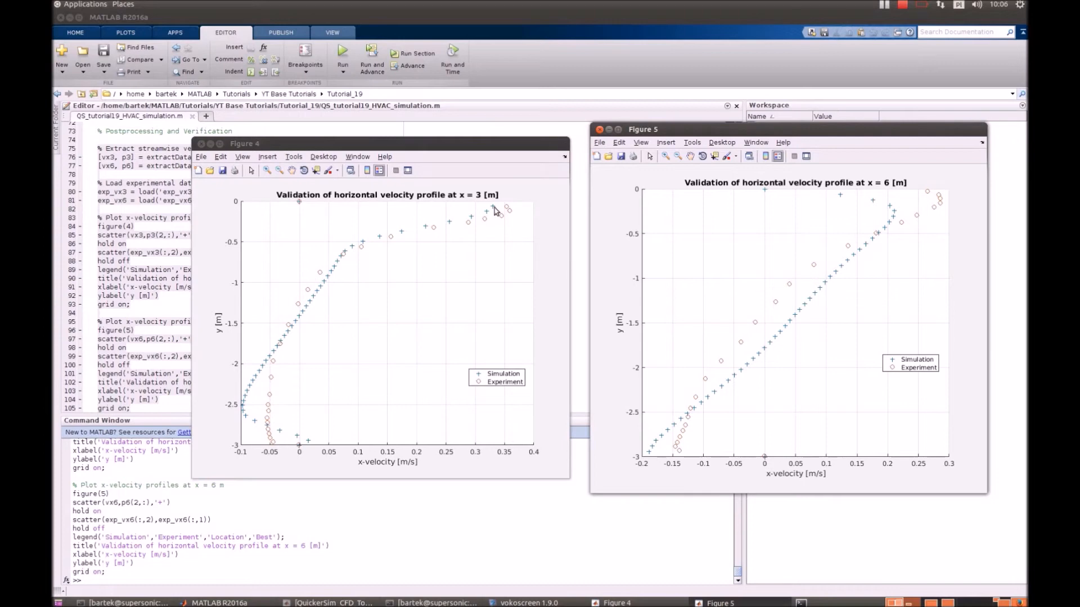
pyautogui.moveTo(398, 248)
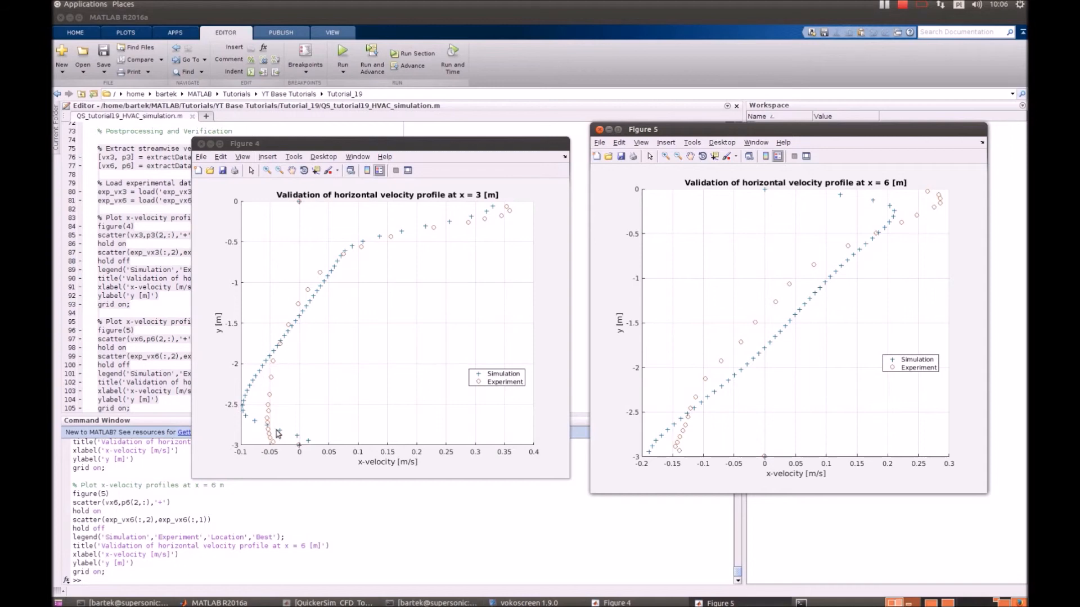
pyautogui.moveTo(404, 246)
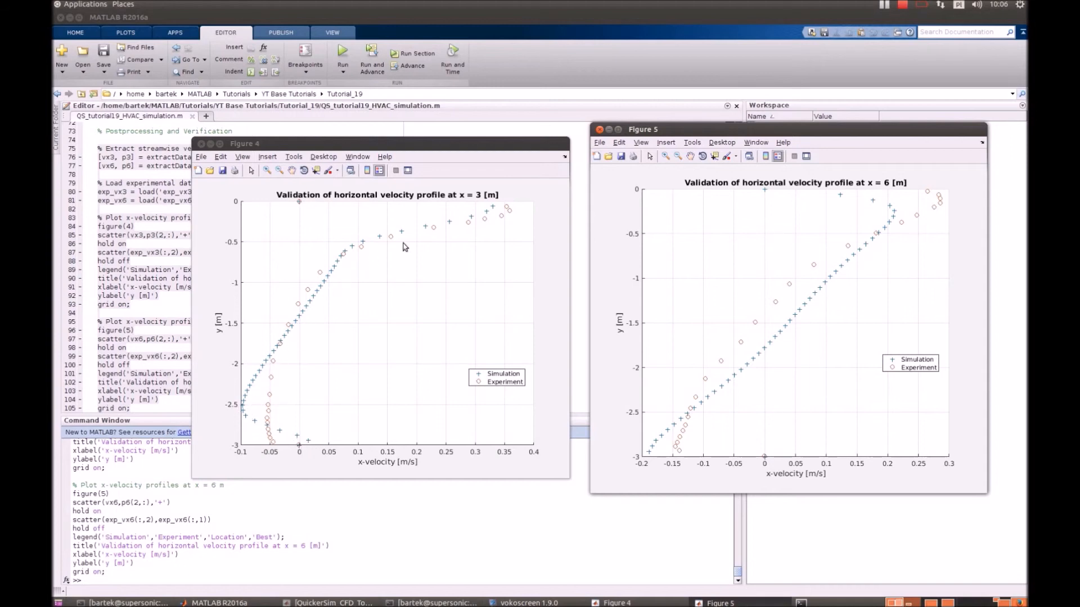
pyautogui.moveTo(788, 344)
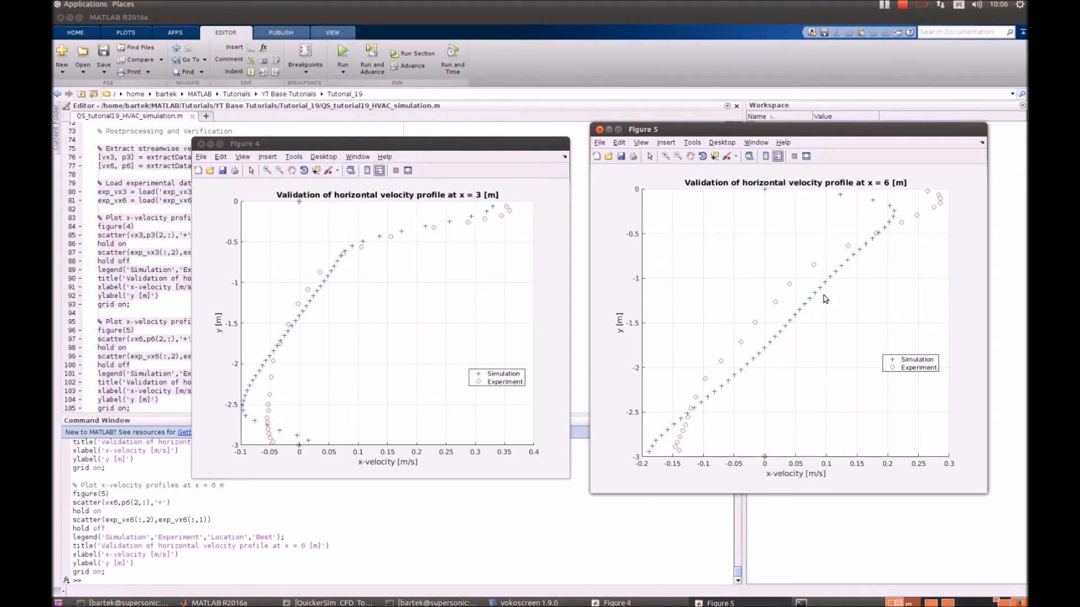
pyautogui.moveTo(866, 203)
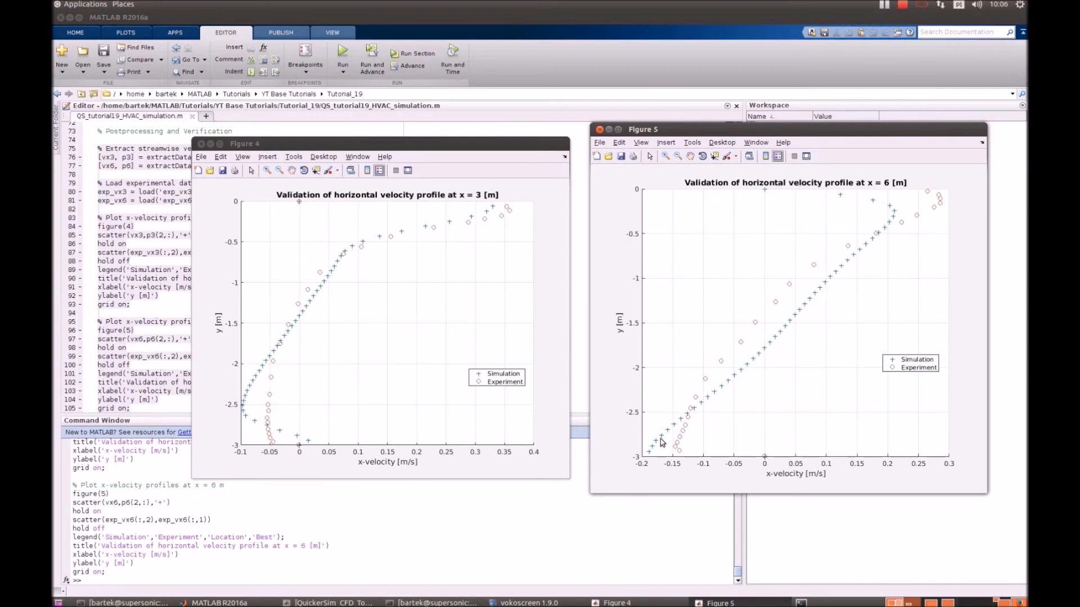
pyautogui.moveTo(645, 462)
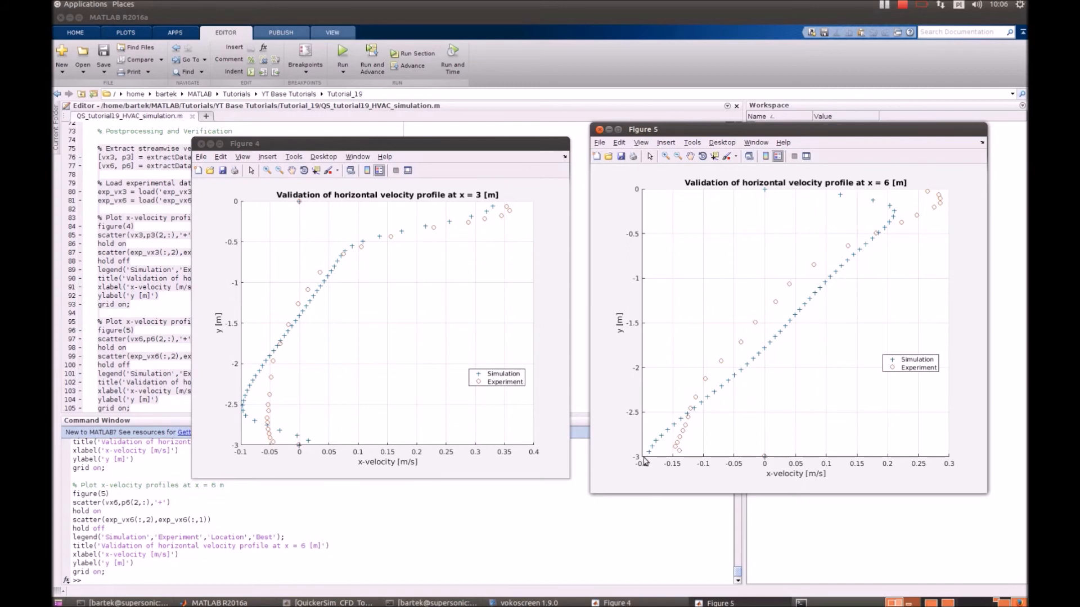